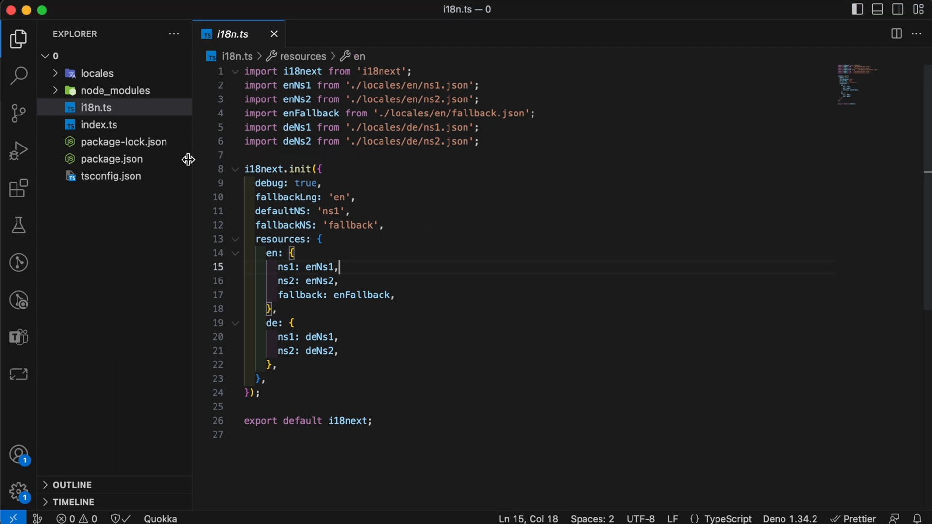
In index.ts, add a call to i18next.t('title') on line 3.
left_click(99, 125)
type("i18next.t('')")
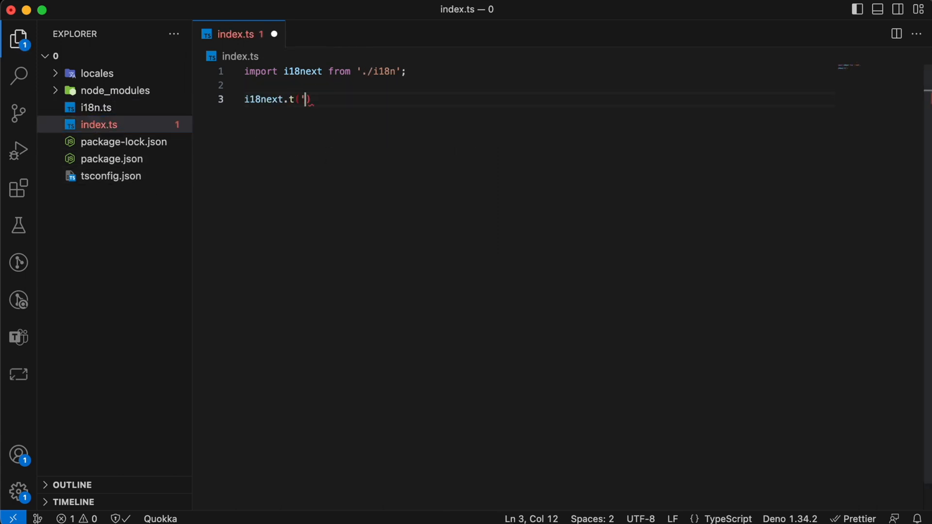
key("Backspace")
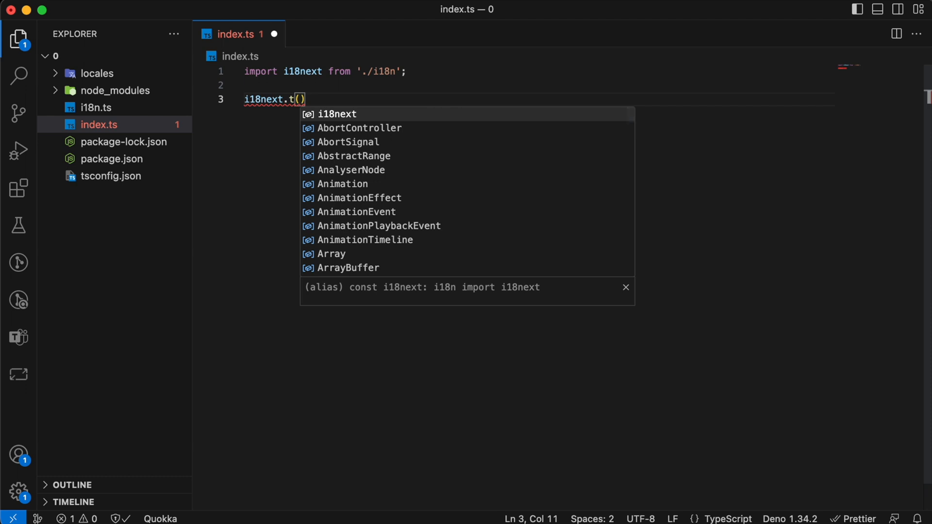
type("'")
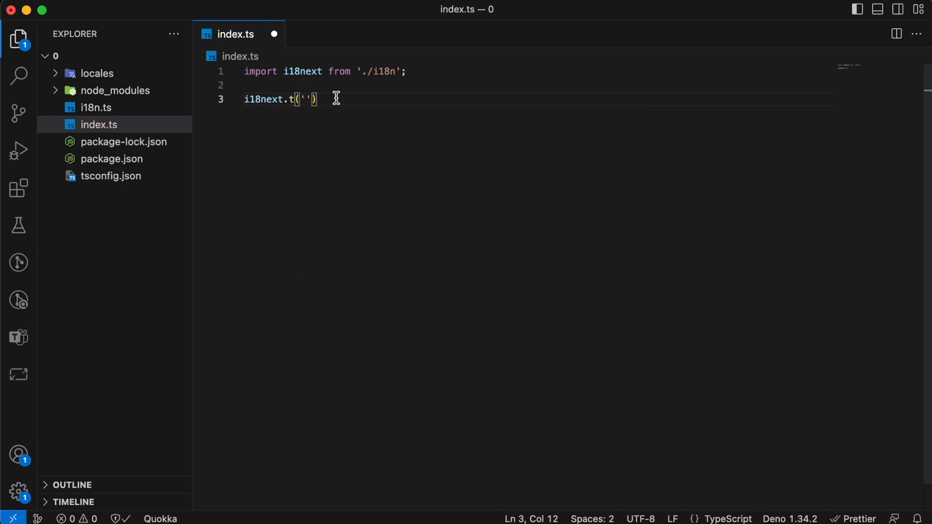
type("title")
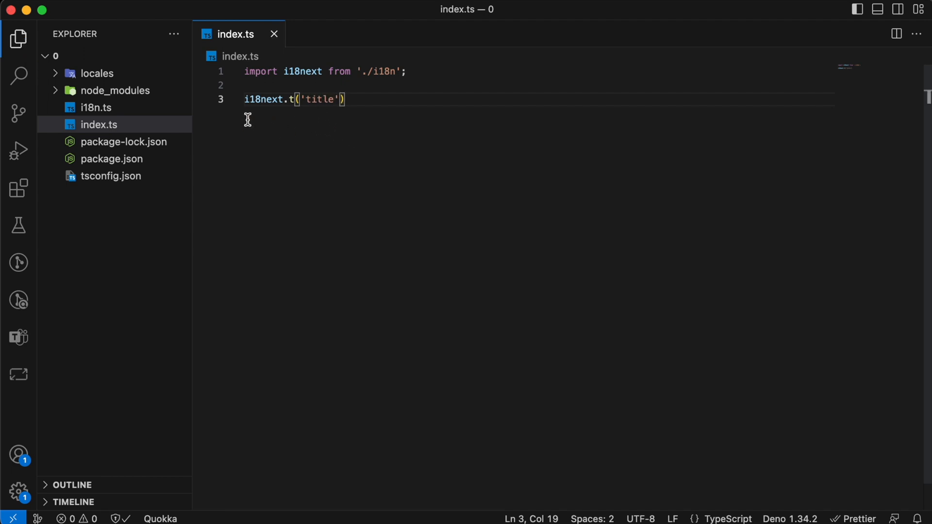
left_click(96, 108)
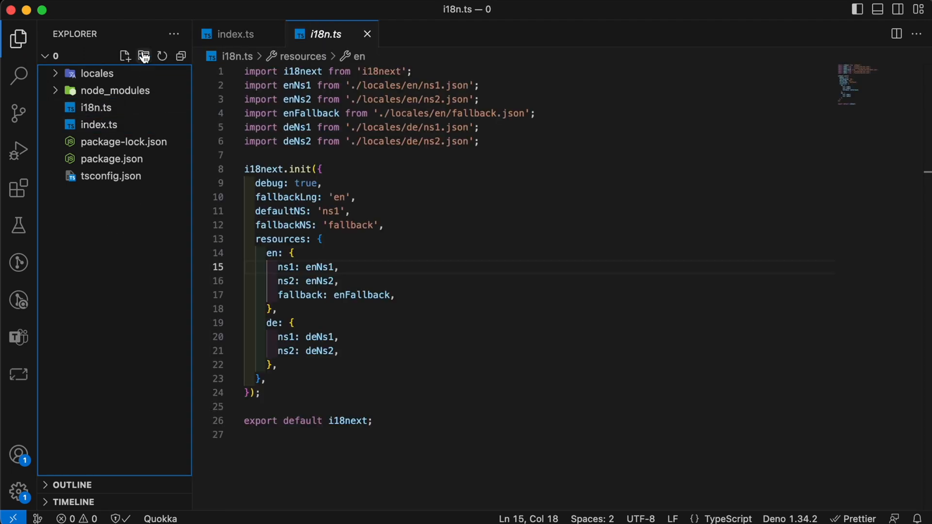
left_click(144, 55)
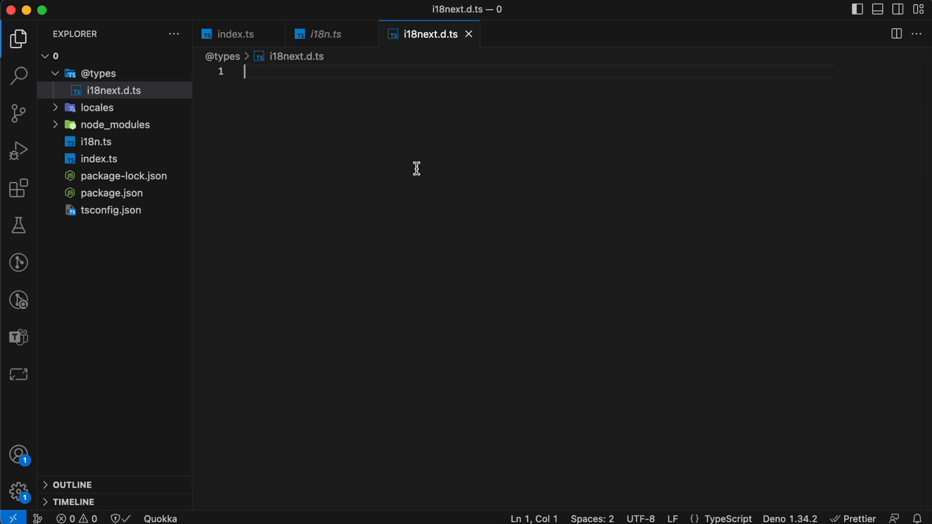
type("declare module 'i18next' {")
type("resources")
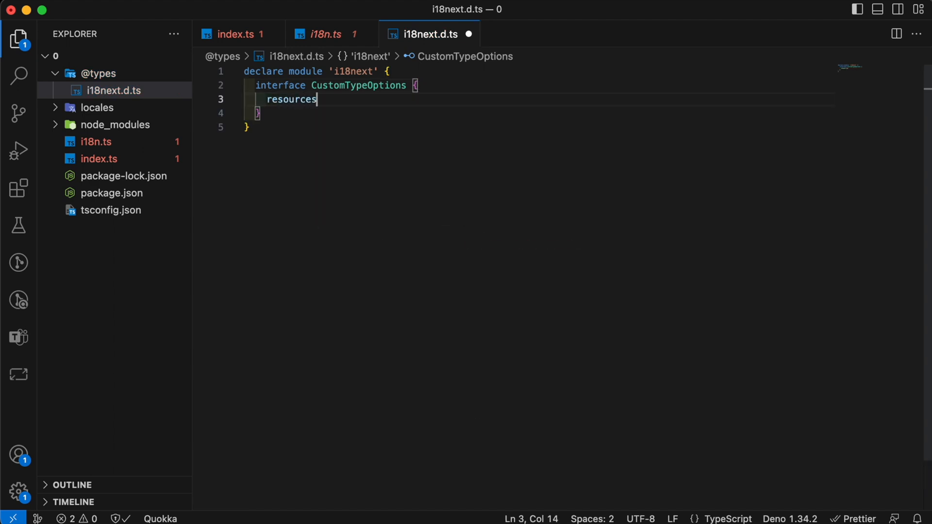
type(": {")
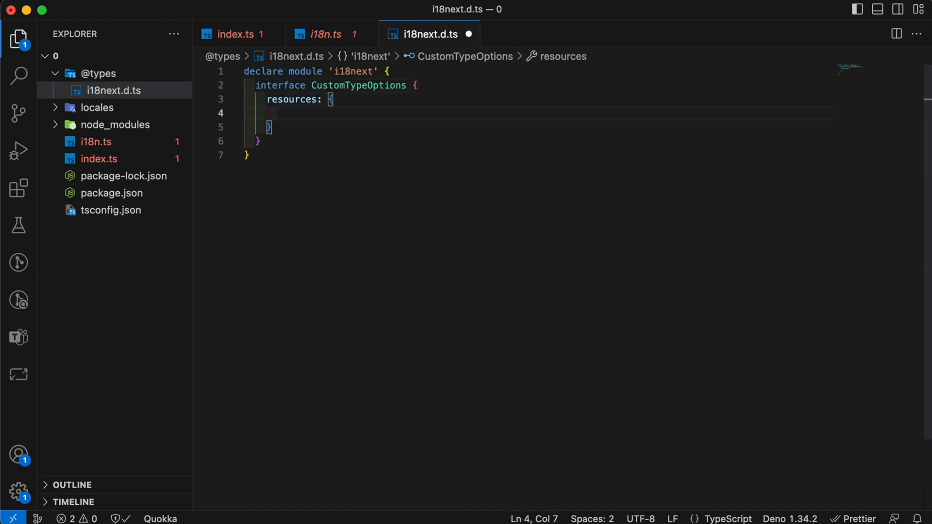
Import the English locale JSON files and set defaultNS to 'ns1'.
left_click(97, 107)
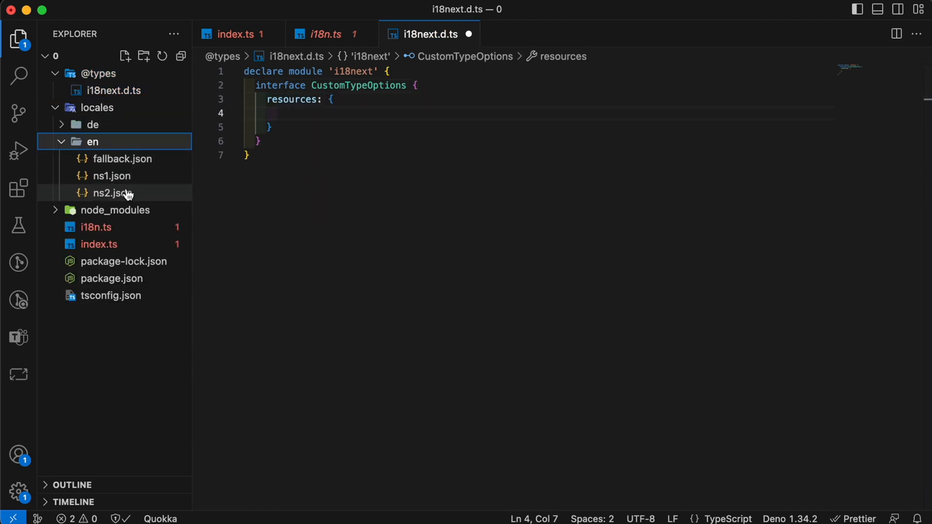
type("imp")
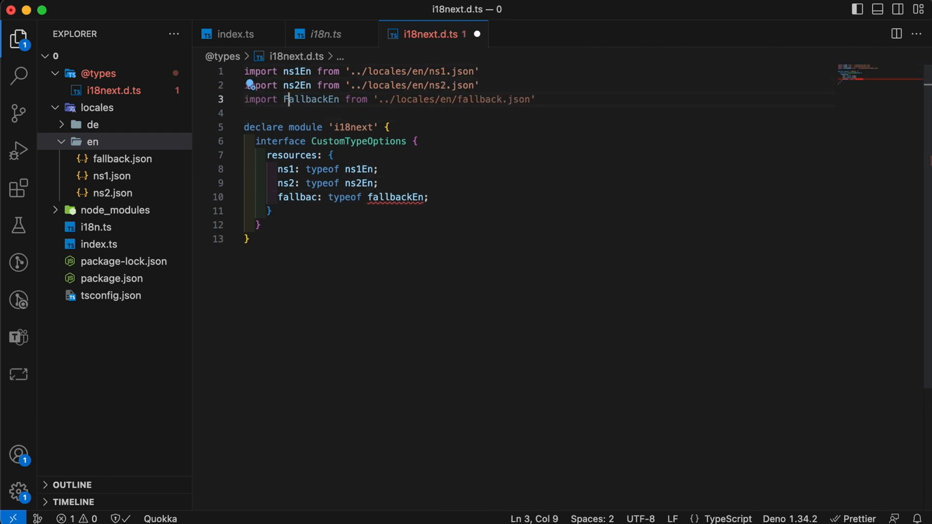
type("default")
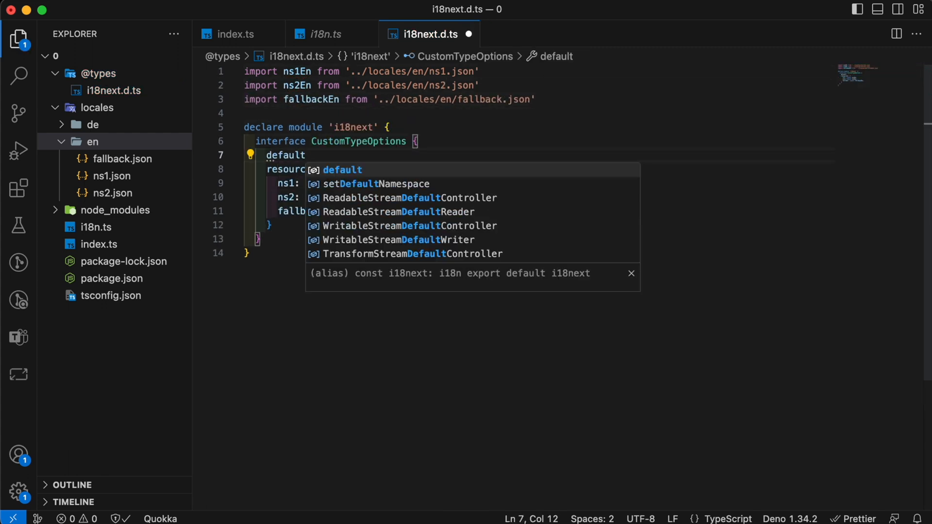
type("NS: 'ns1';")
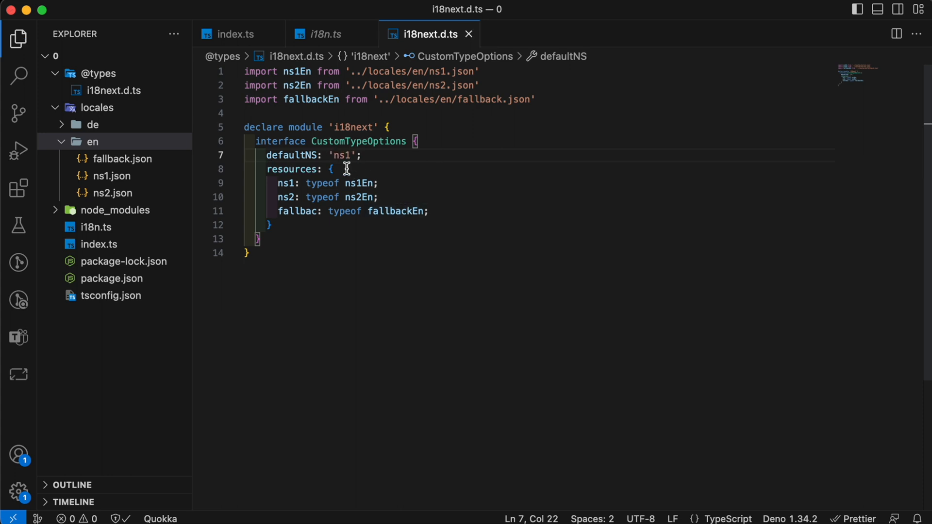
mouse_move(99, 244)
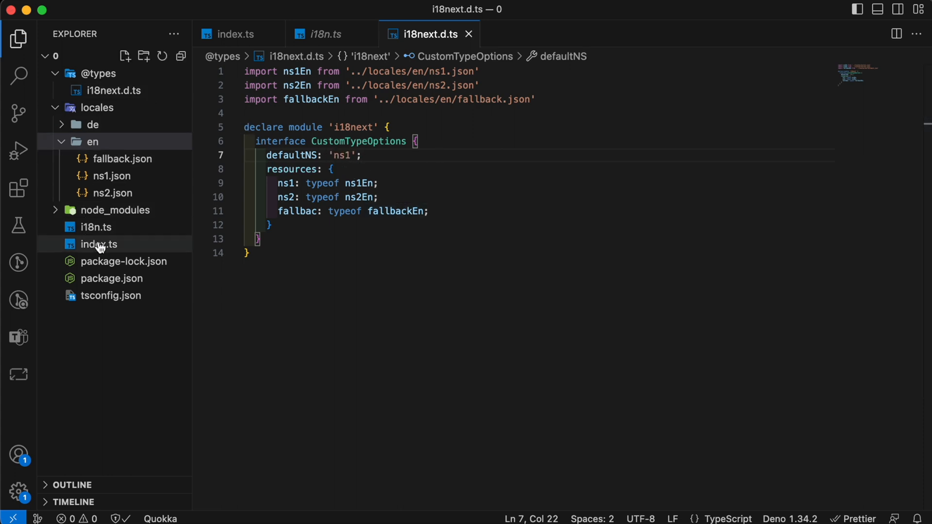
Type an i18next.t('ns') call in index.ts, then check ns1.json keys.
left_click(98, 244)
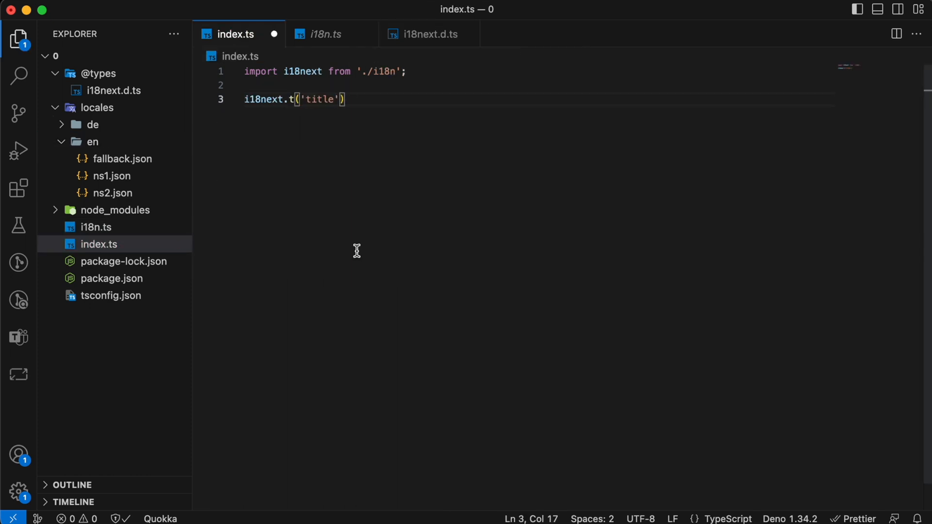
type("i18next.t('ns')")
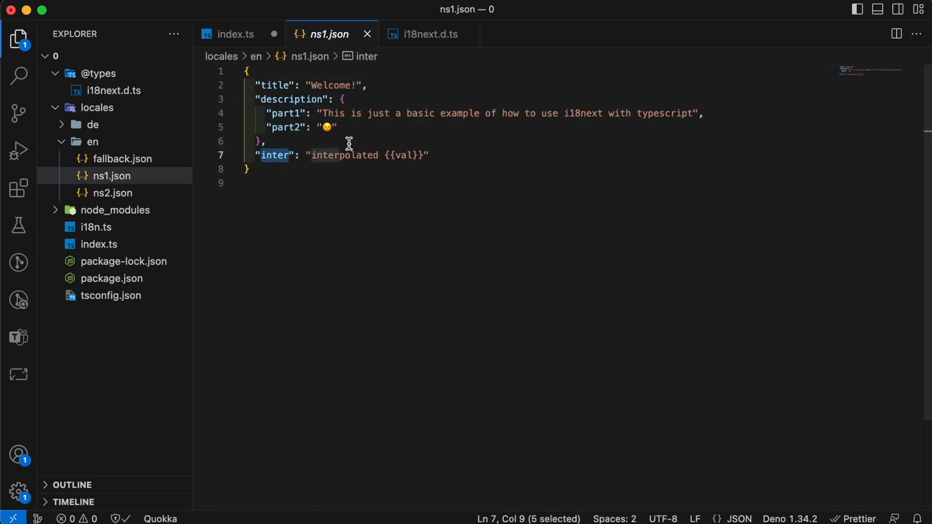
left_click(235, 34)
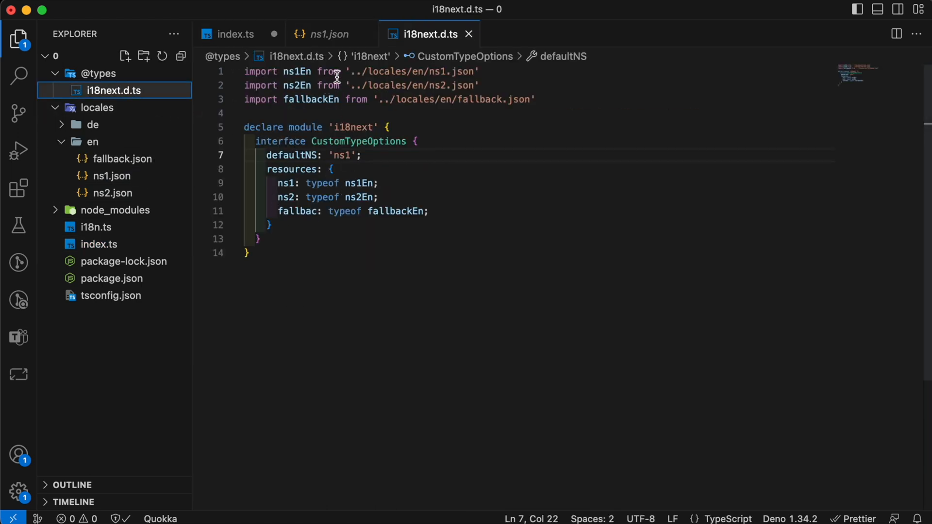
mouse_move(280, 88)
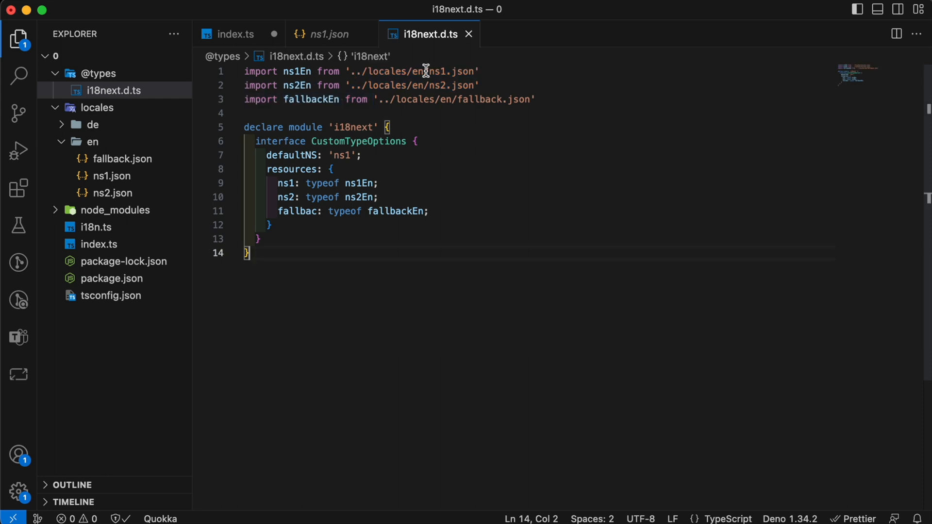
left_click(235, 34)
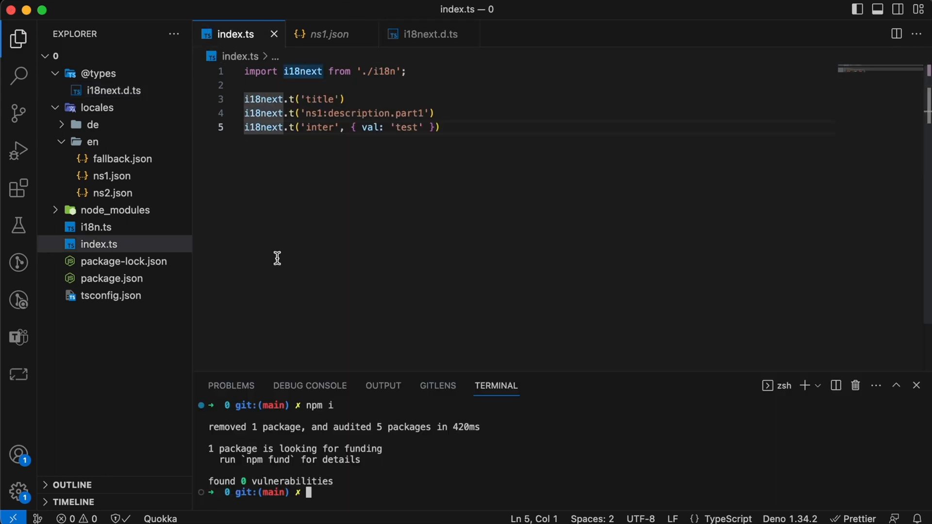
type("npm i i18next-resources-for-ts")
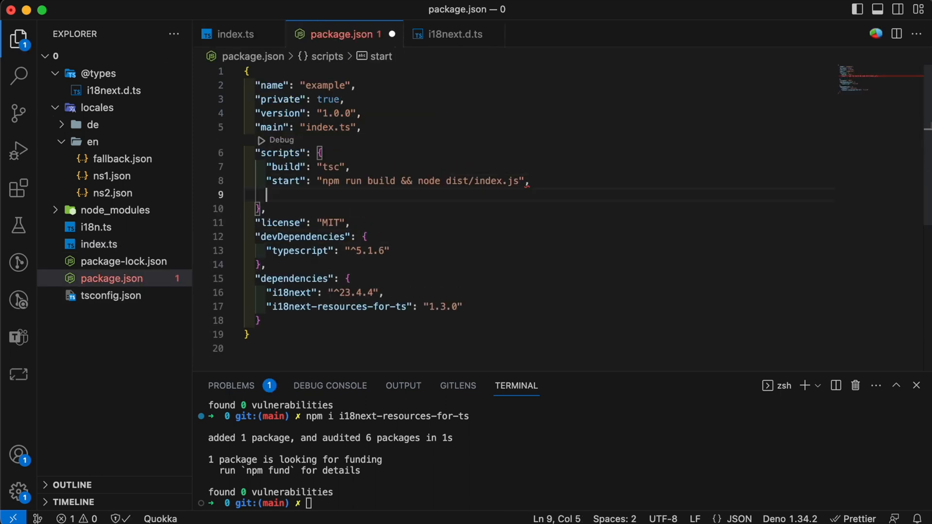
type("\"toc\": \"")
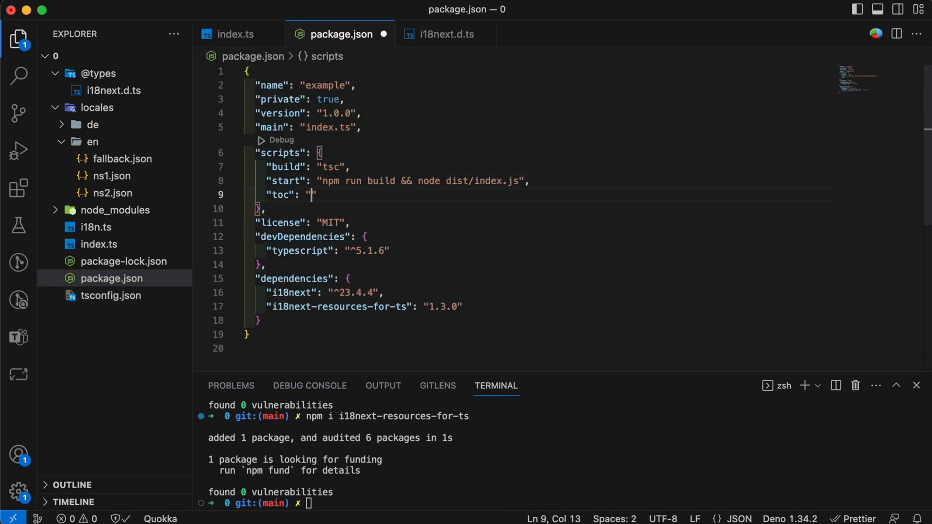
type("i18next-resources-for-")
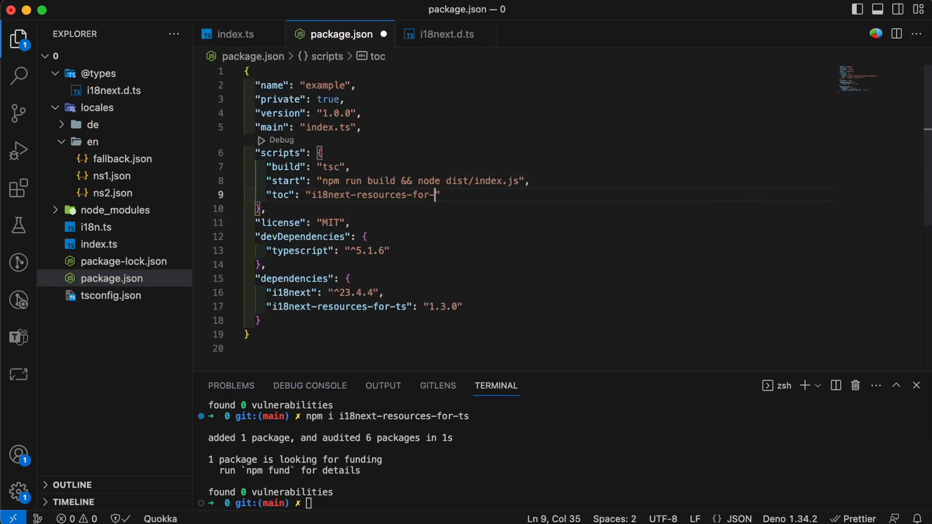
type("ts toc -i")
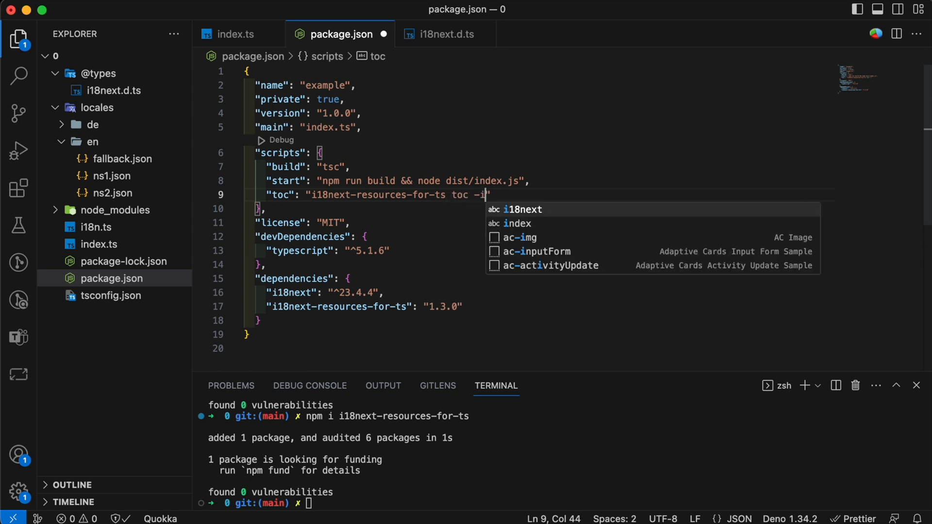
type("./locale")
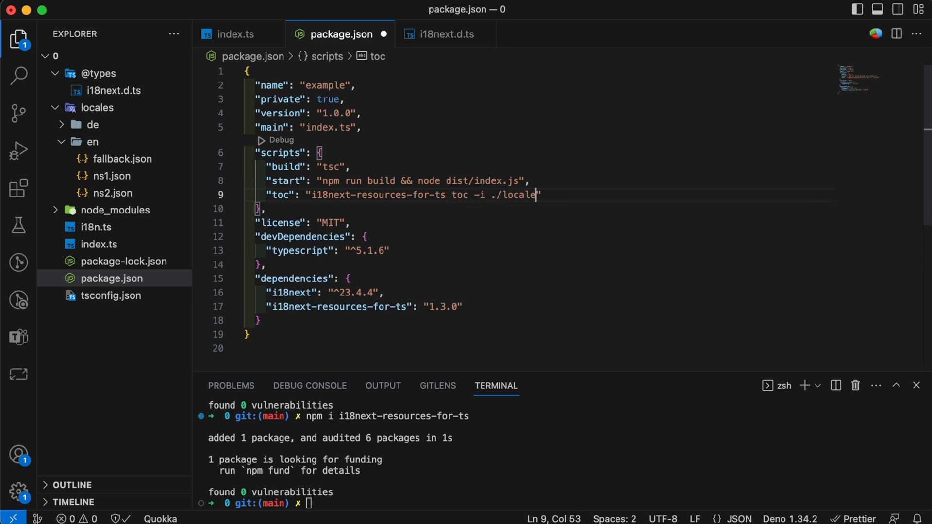
type("/en -o")
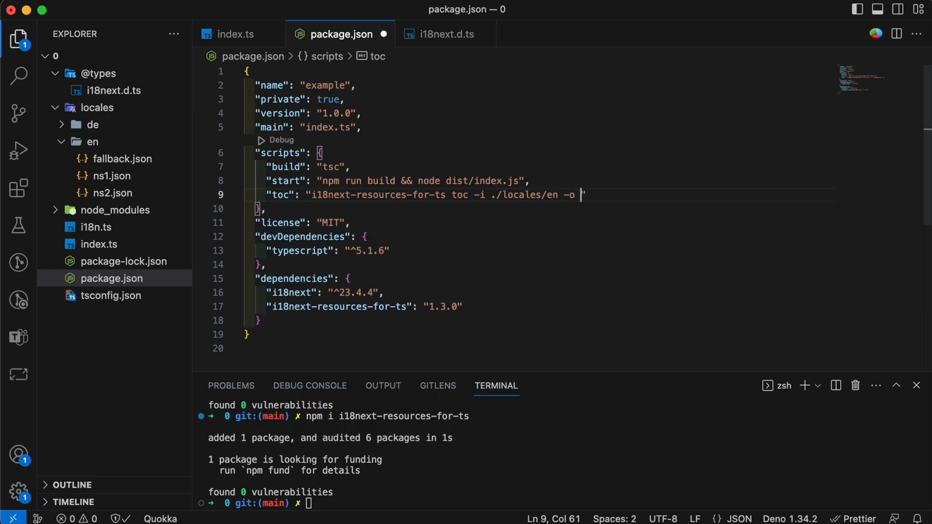
type("./@types")
left_click(261, 503)
type("npm run toc")
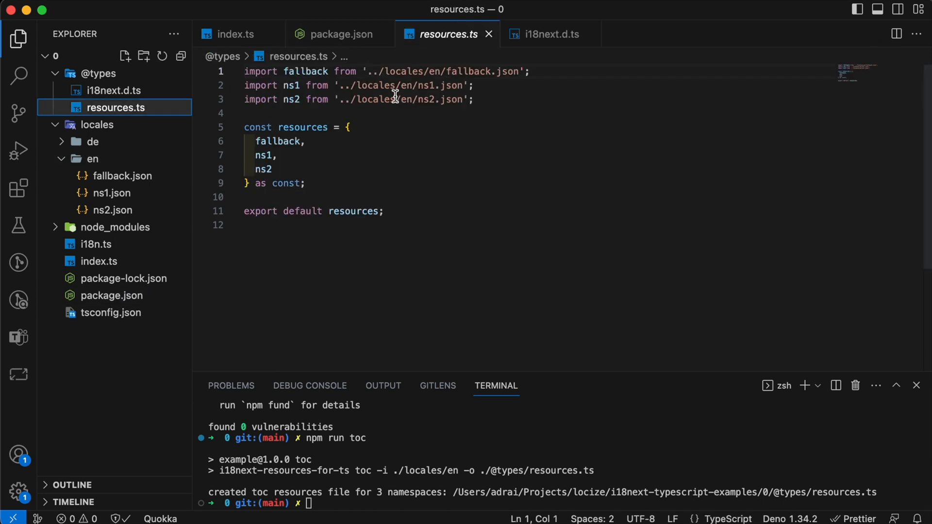
Add i18next.t calls for 'inter' with val and valWrong, and 'description.part2' in ns2.
left_click(552, 34)
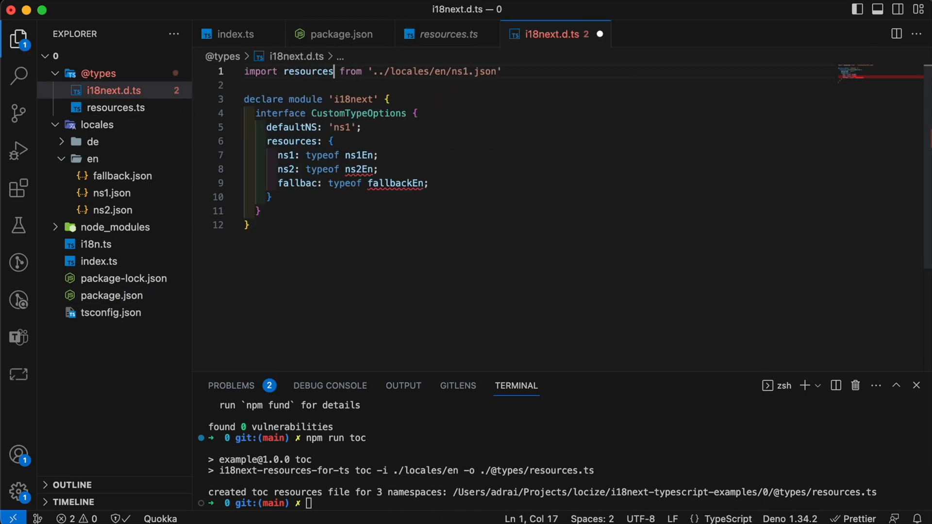
double_click(308, 71)
type("i")
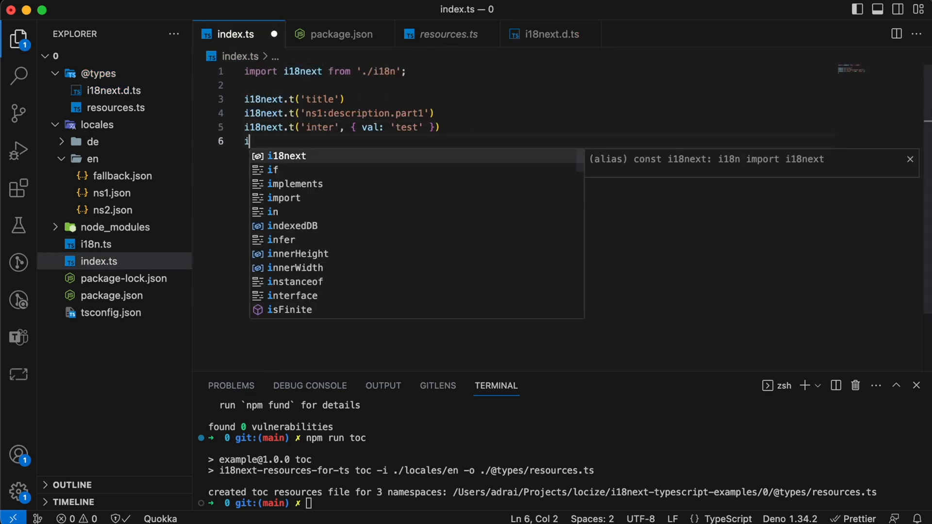
type("18next.t('description.part2', { ns: 'ns2'")
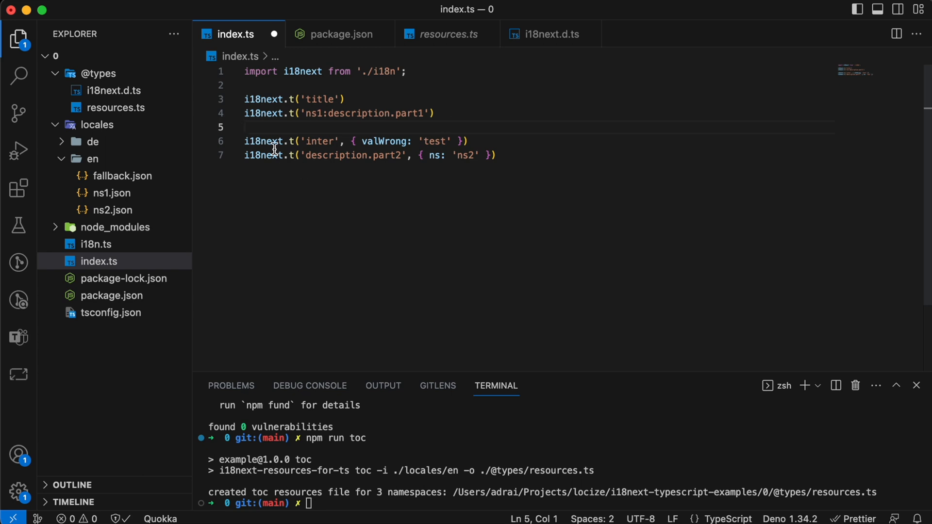
key("Enter")
type("i18next.t('inter', { val: 'test' })")
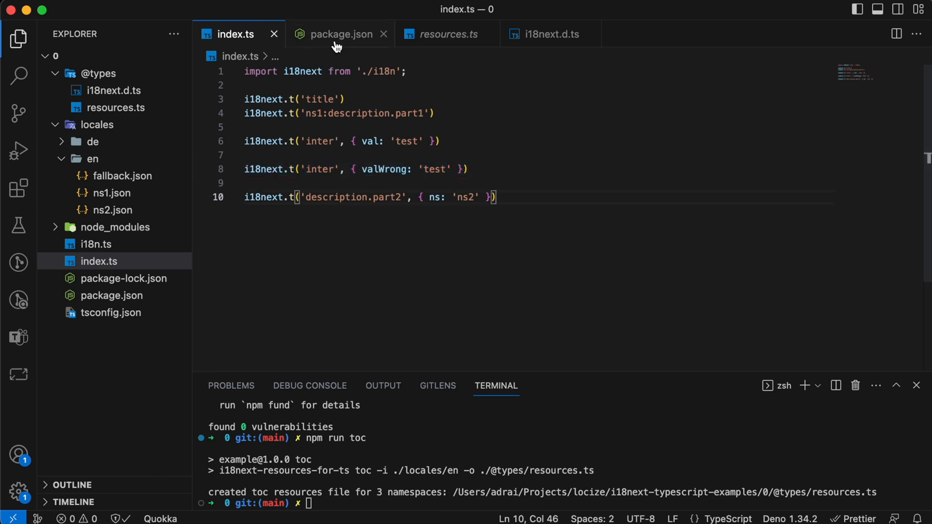
Add and run the 'interface' script, then delete the old resources.ts.
left_click(339, 34)
type("npm run interface")
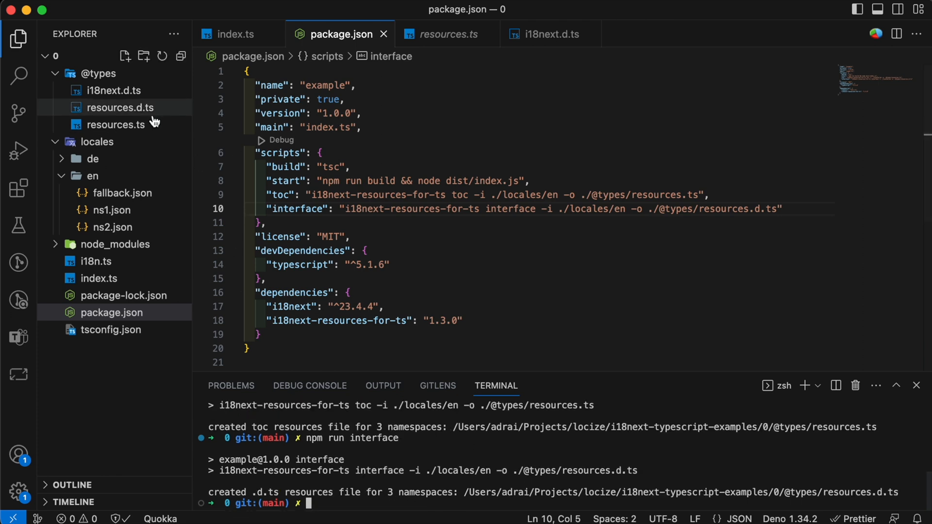
right_click(117, 125)
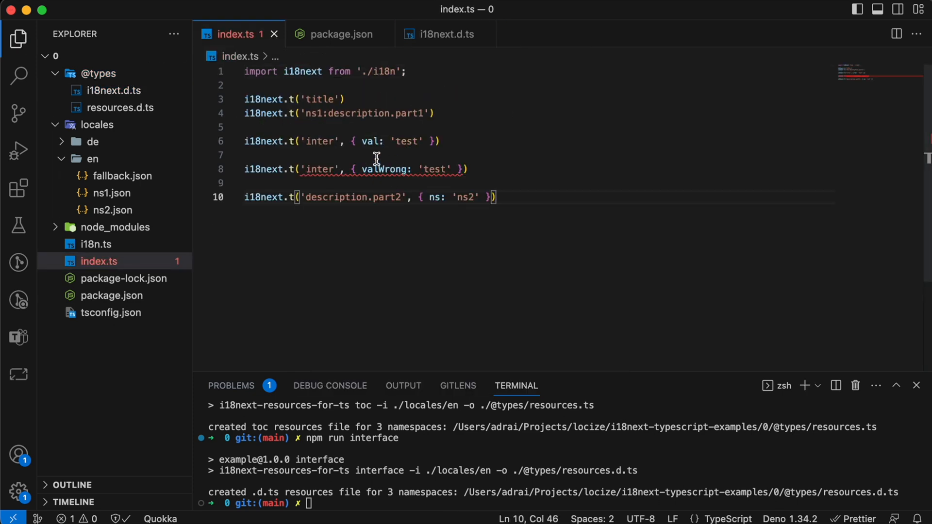
Add a {{count}} placeholder to the foo_other value in locales/en/ns2.json.
left_click(111, 193)
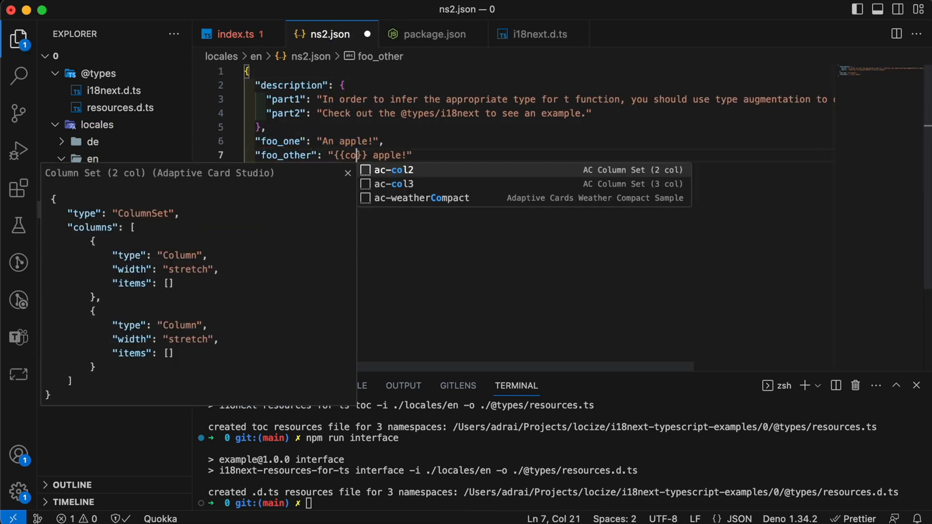
left_click(237, 33)
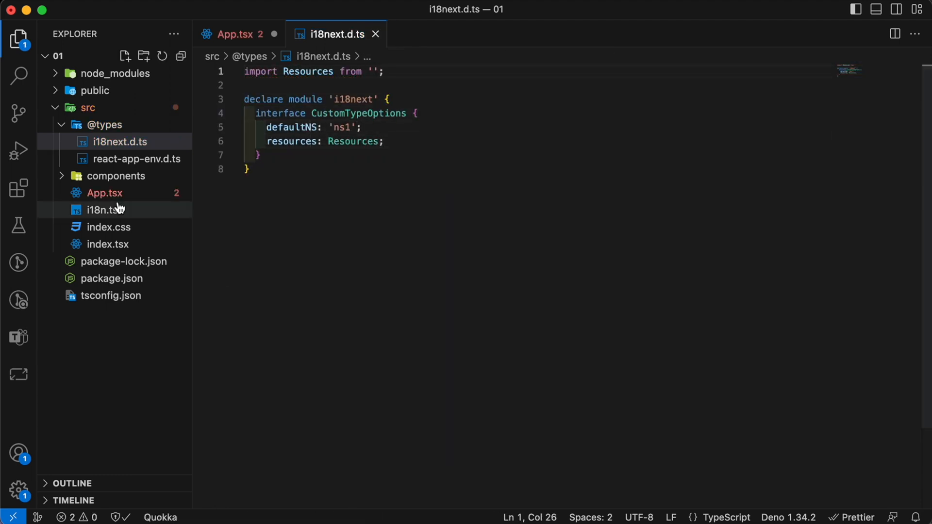
Open package.json in the React project '01' from the Explorer.
left_click(95, 91)
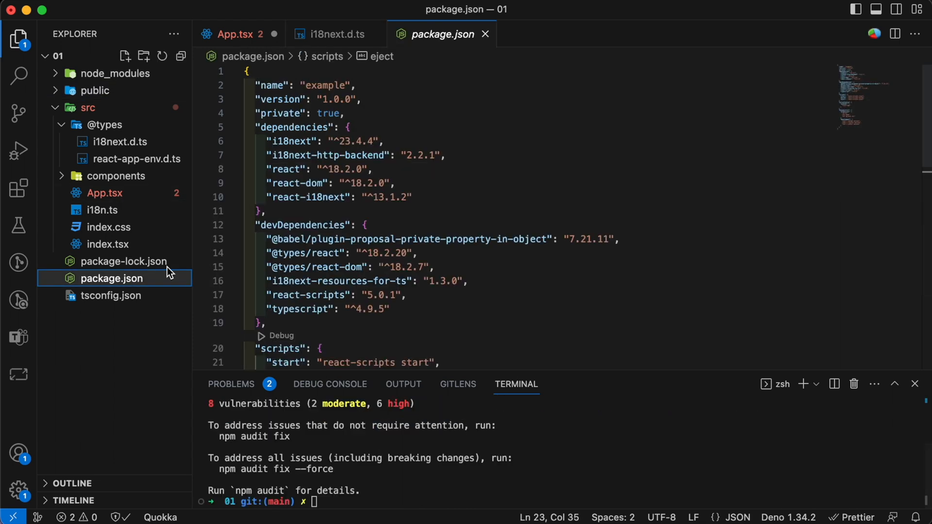
type("\"interface\": \"i18next-resources-for-ts interface -")
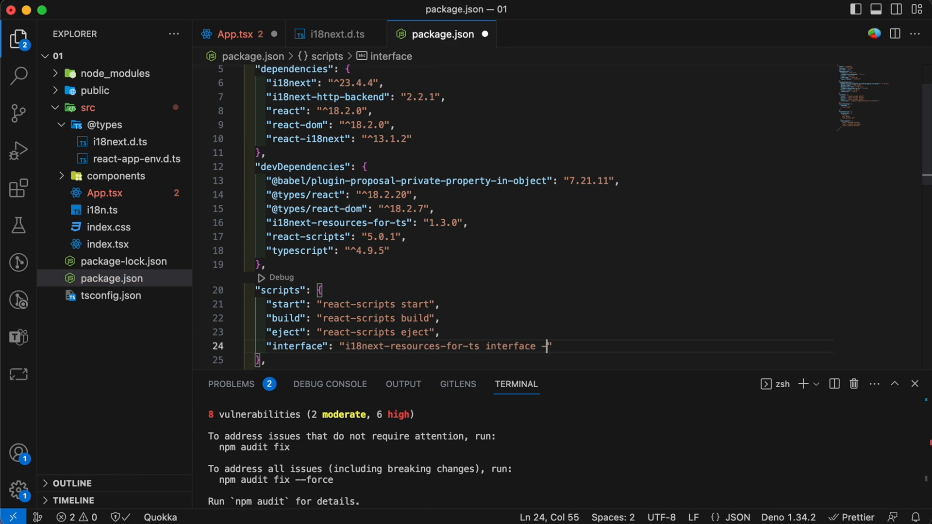
type("-i ./public/locales/en -o ./src/@types/resources.d.ts")
type("npm run interface")
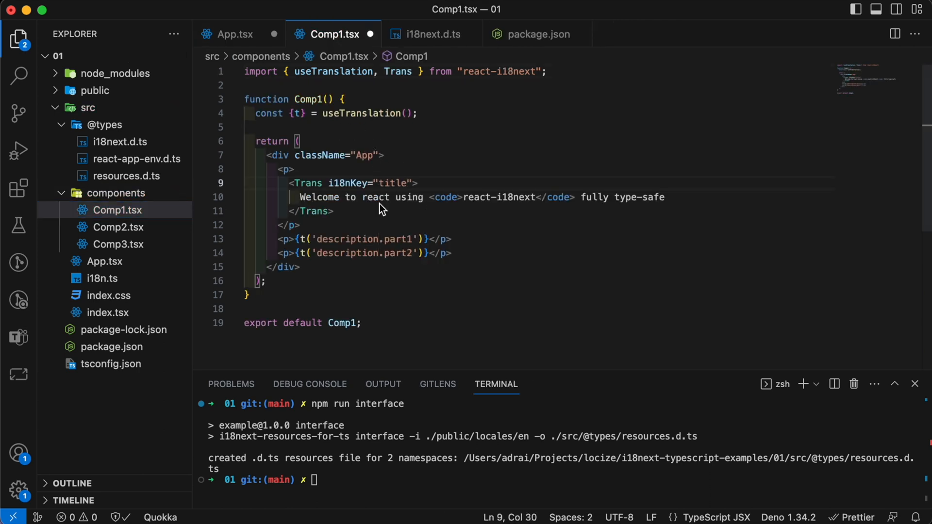
left_click(118, 227)
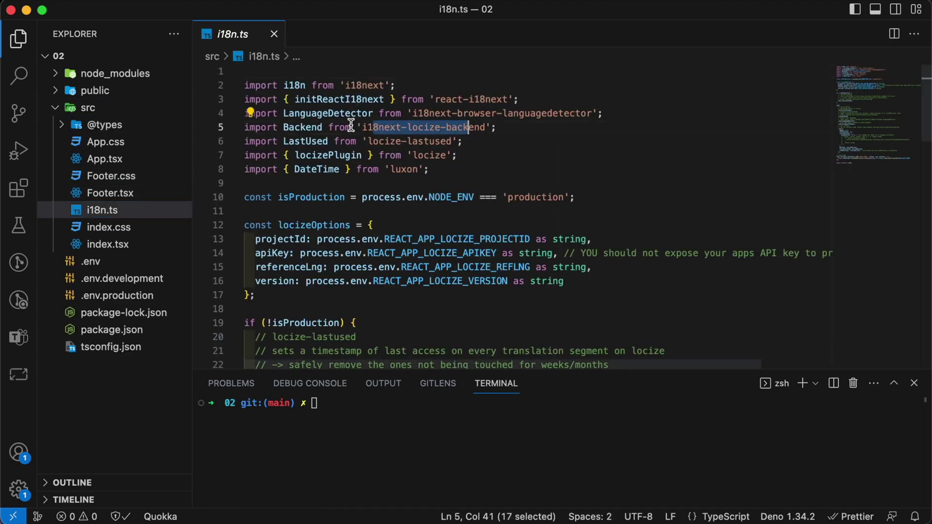
Expand and collapse the public and src folders and review package.json.
left_click(95, 91)
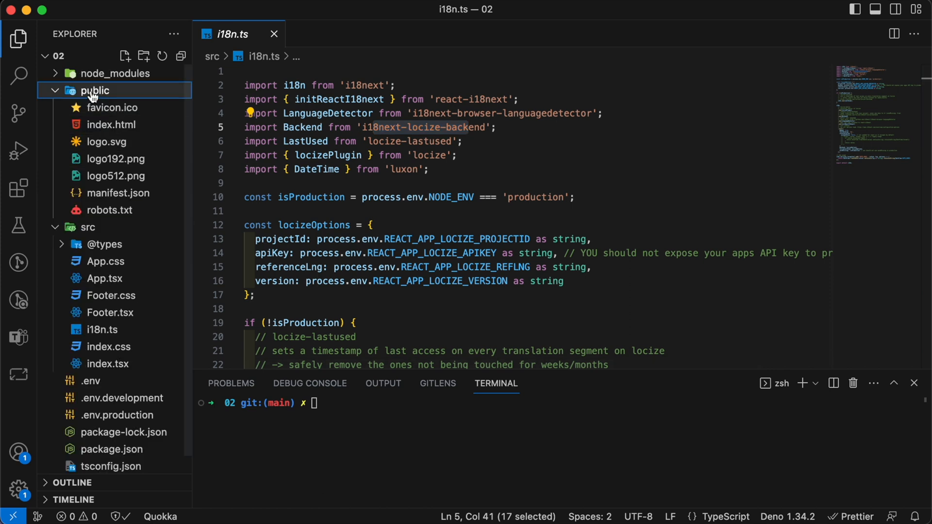
left_click(94, 90)
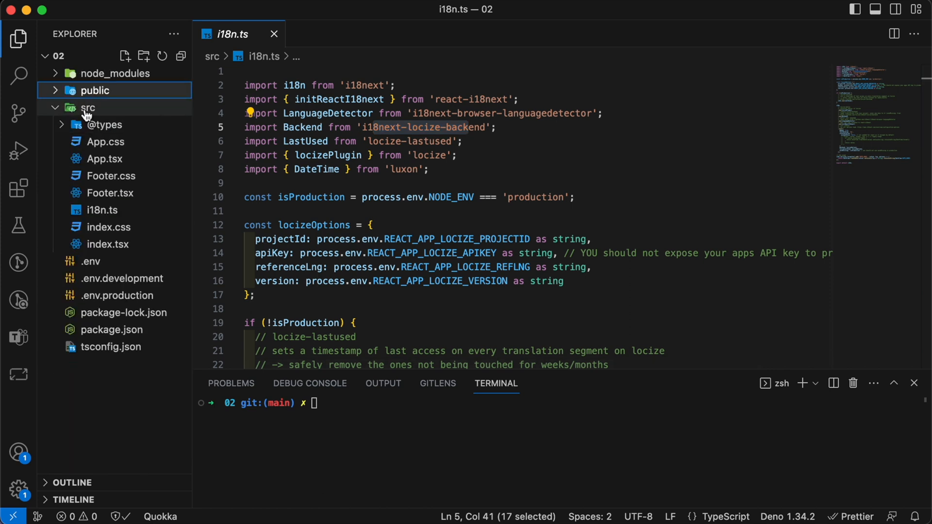
left_click(88, 107)
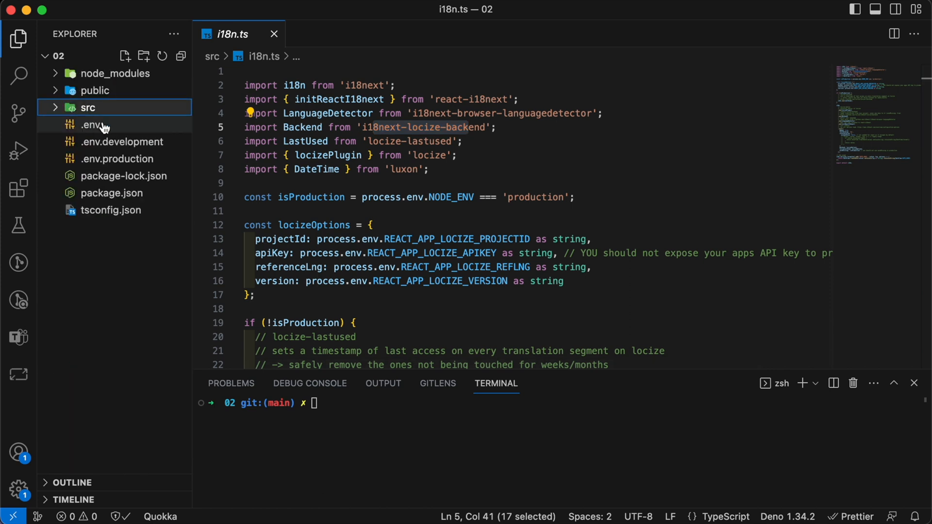
left_click(112, 193)
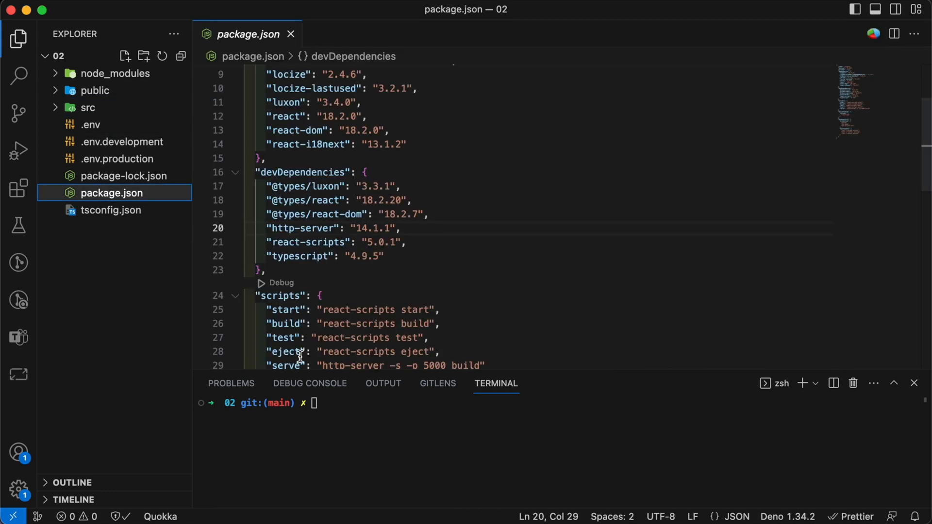
left_click(88, 108)
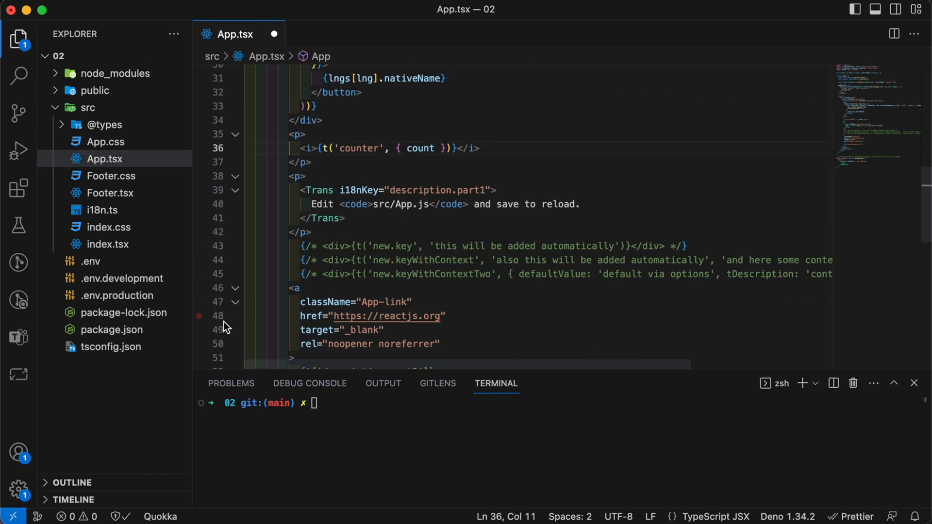
type("npm i")
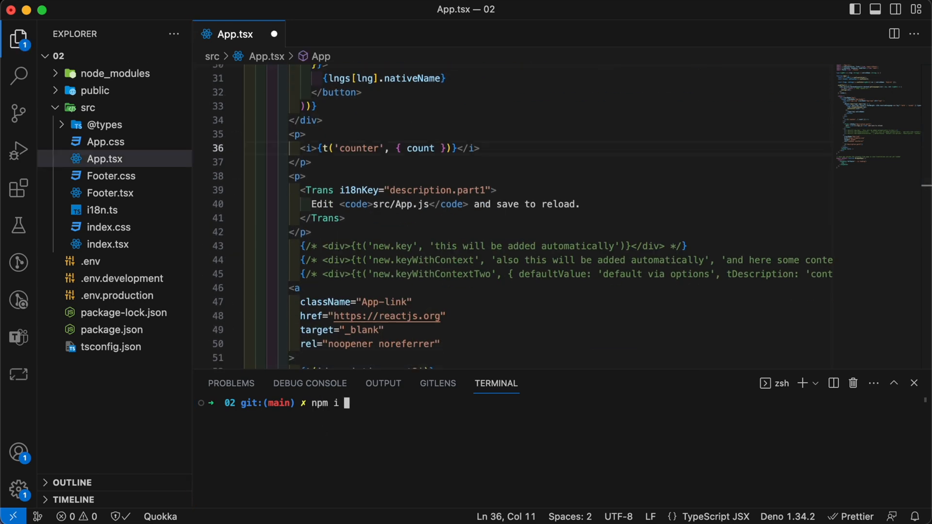
key("Enter")
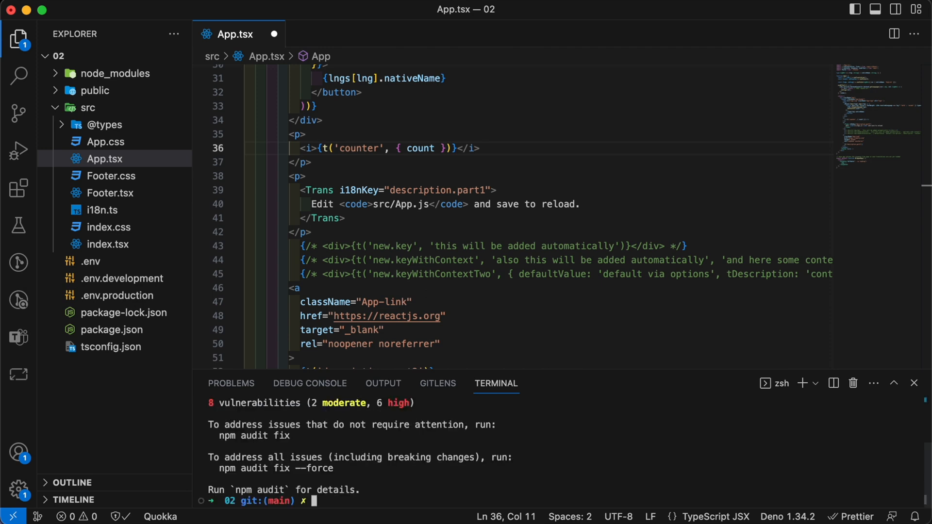
left_click(104, 124)
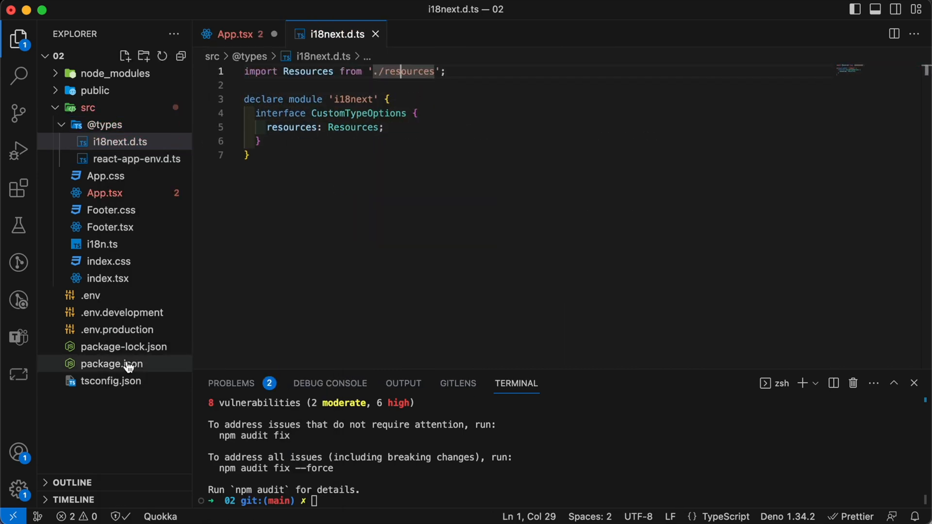
left_click(112, 364)
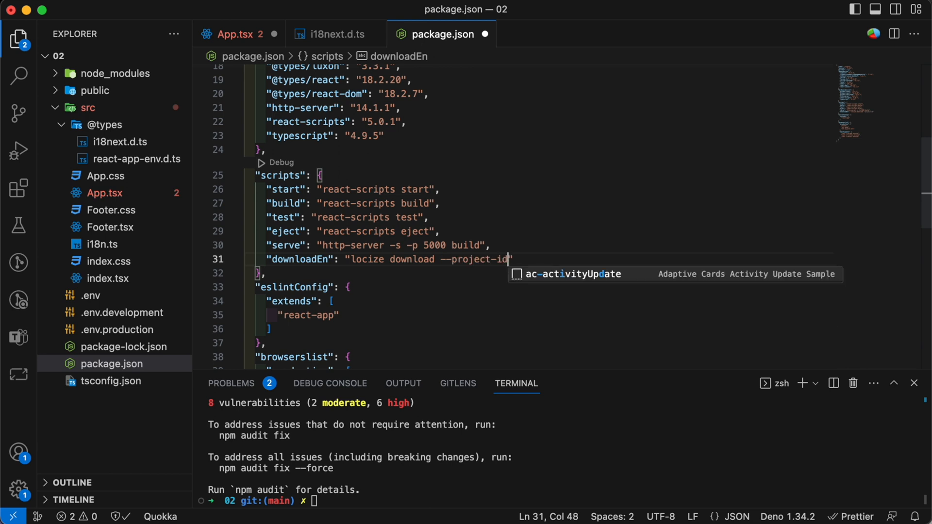
type("=0bbc223a-9aba-4a90-ab93-ab9d7bf7f780 --language=en")
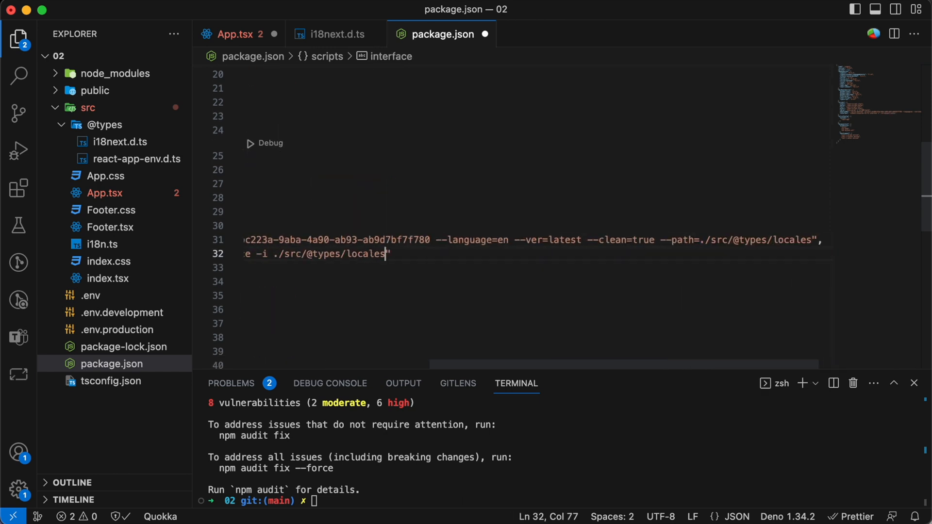
type("-o ./src/@types/resources.d.")
left_click(537, 267)
type("\"update-interface\": \"")
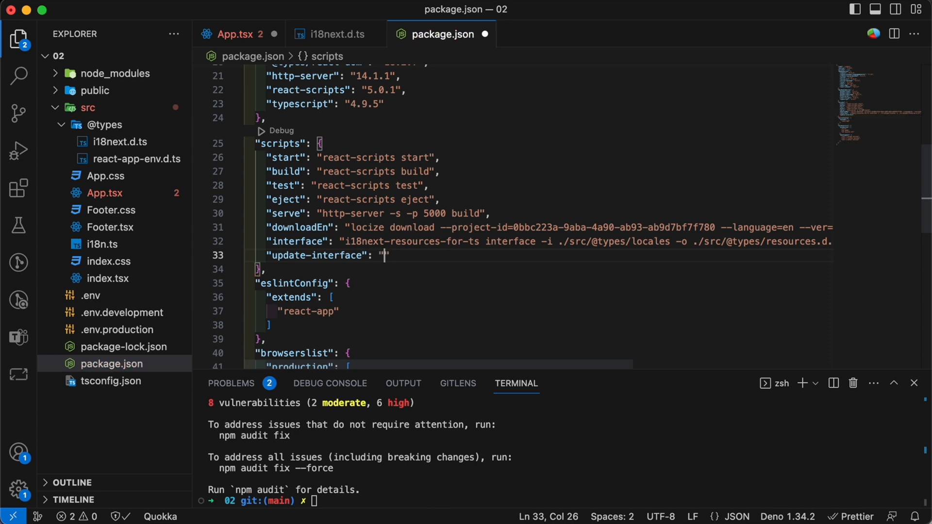
type("npm run downloadEn && npm run interface")
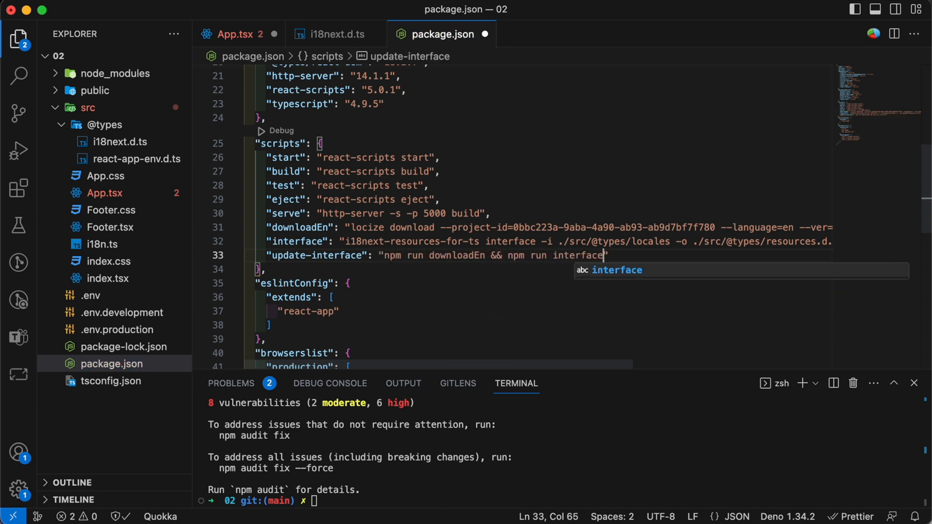
type("&&")
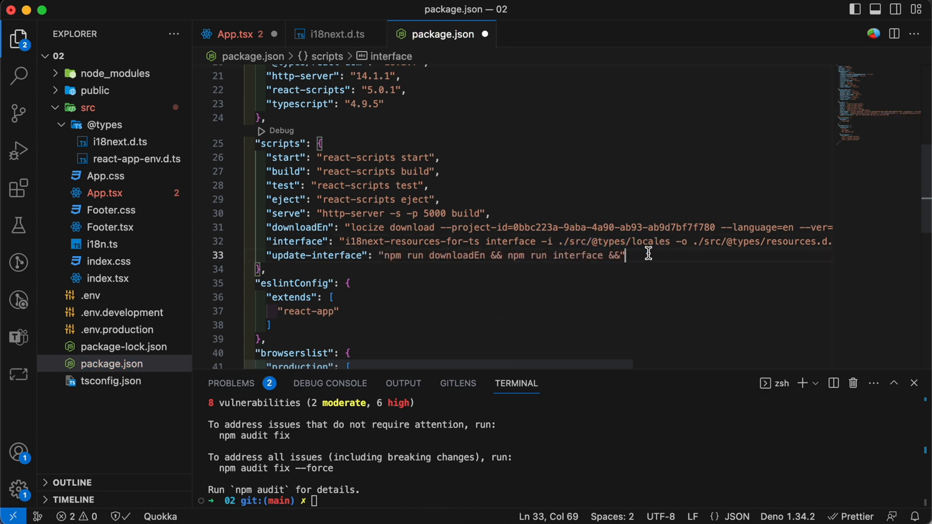
left_click(235, 34)
type("npm run update-interface")
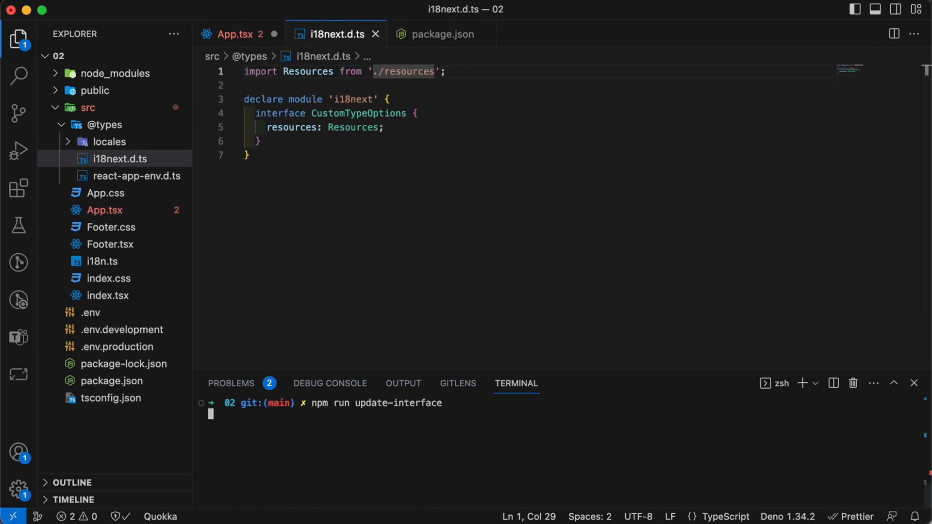
key("Enter")
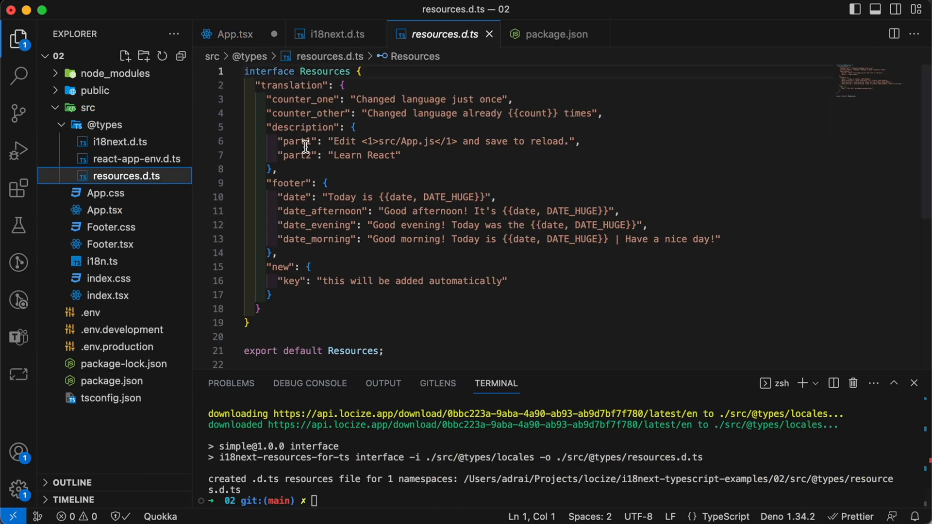
mouse_move(121, 380)
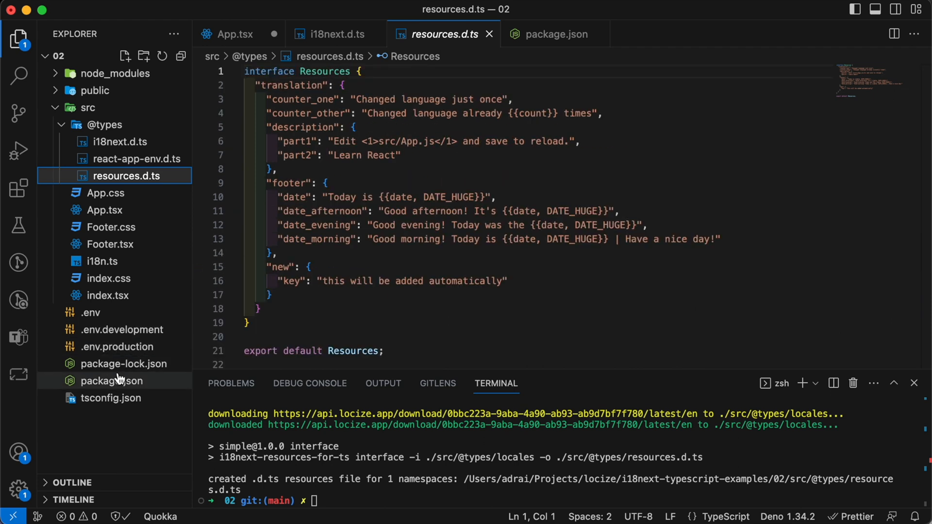